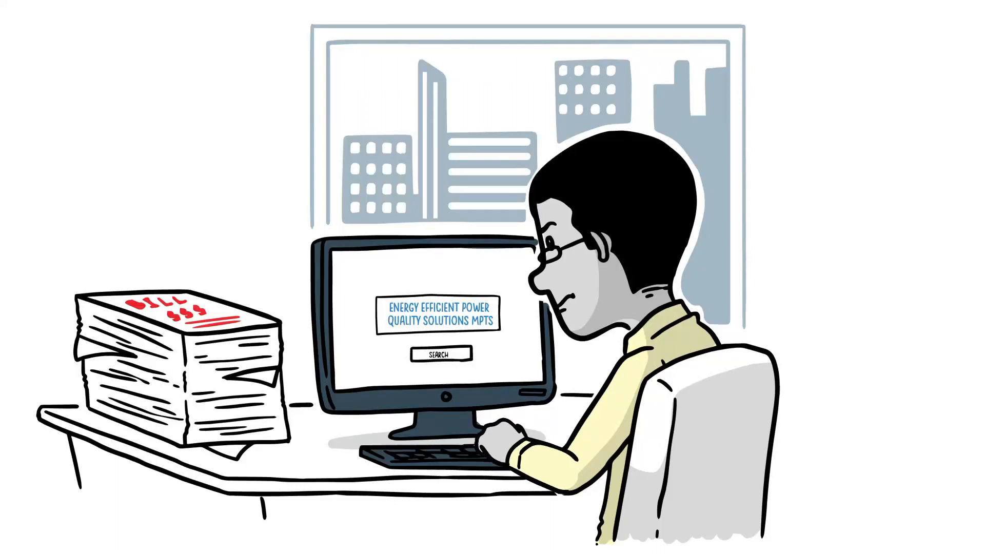
pyautogui.click(442, 352)
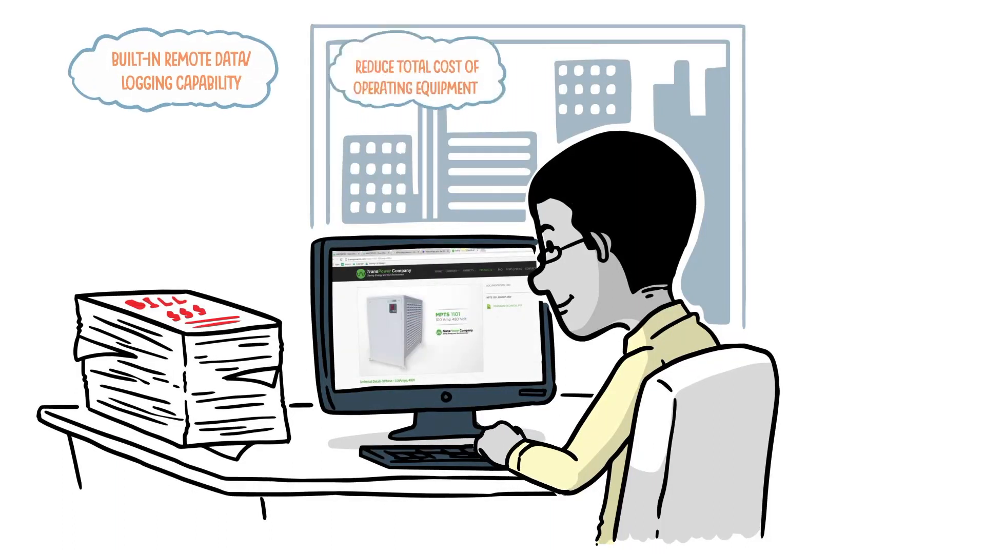